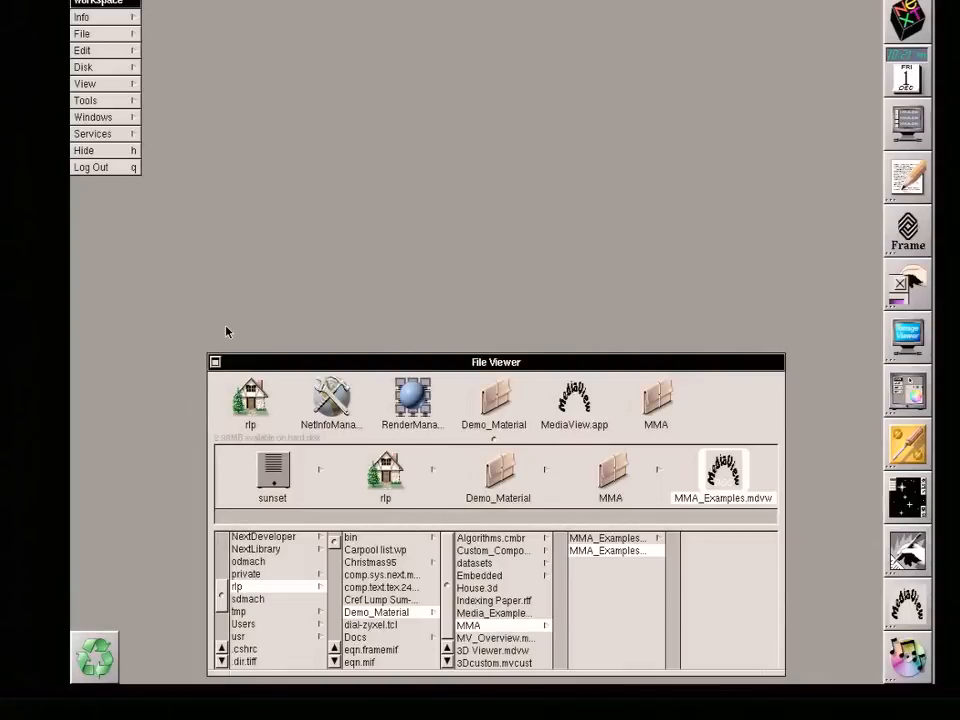
{"action": "mouse_move", "coordinate": [230, 330]}
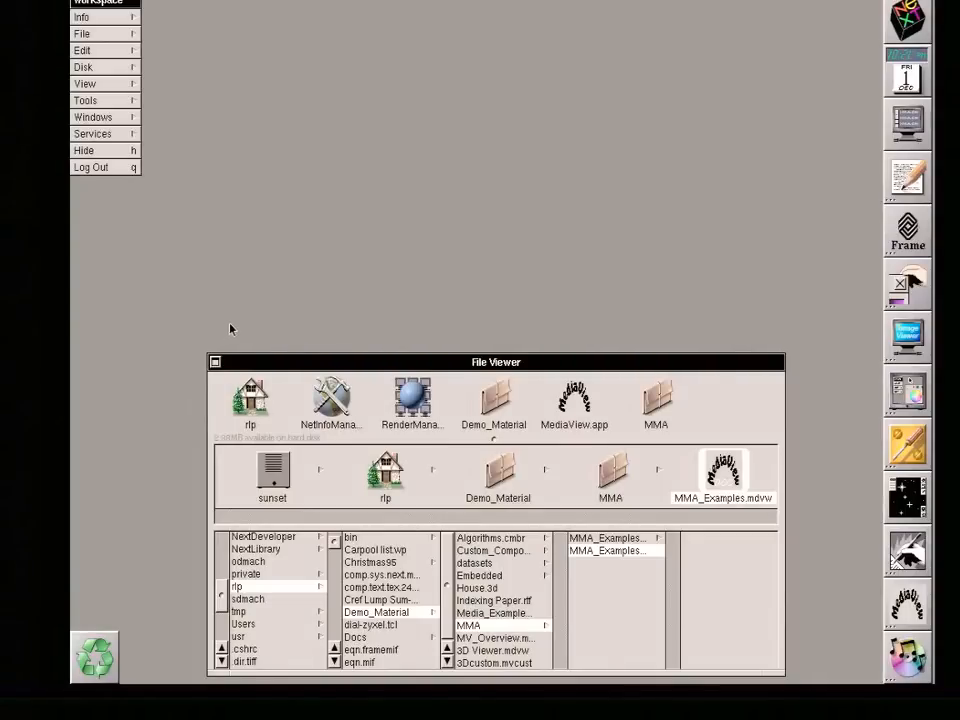
{"action": "mouse_move", "coordinate": [375, 383]}
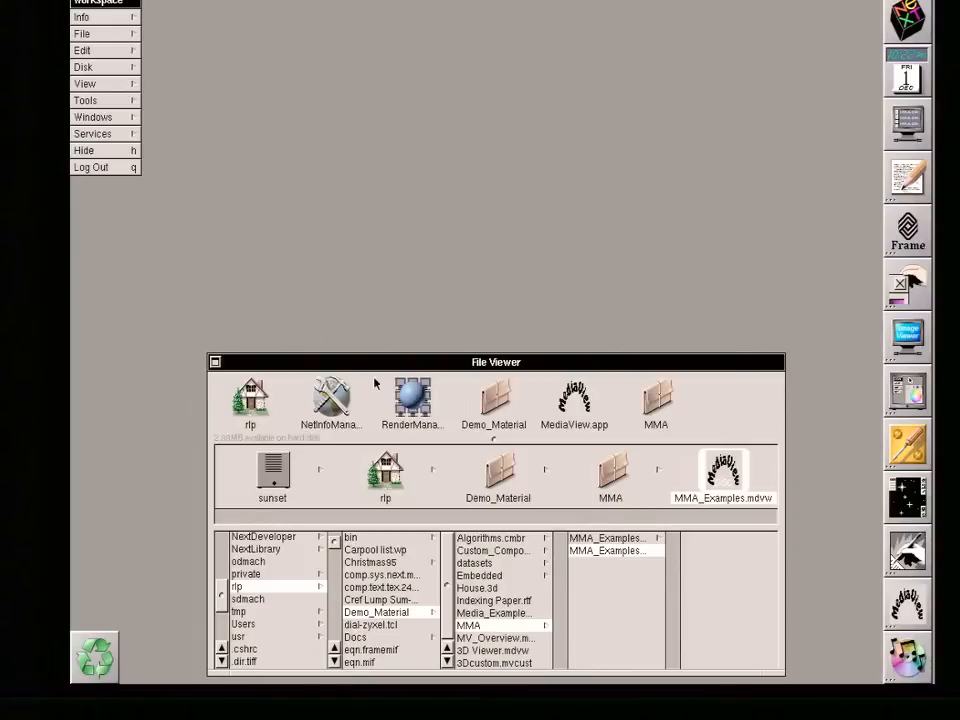
{"action": "mouse_move", "coordinate": [720, 488]}
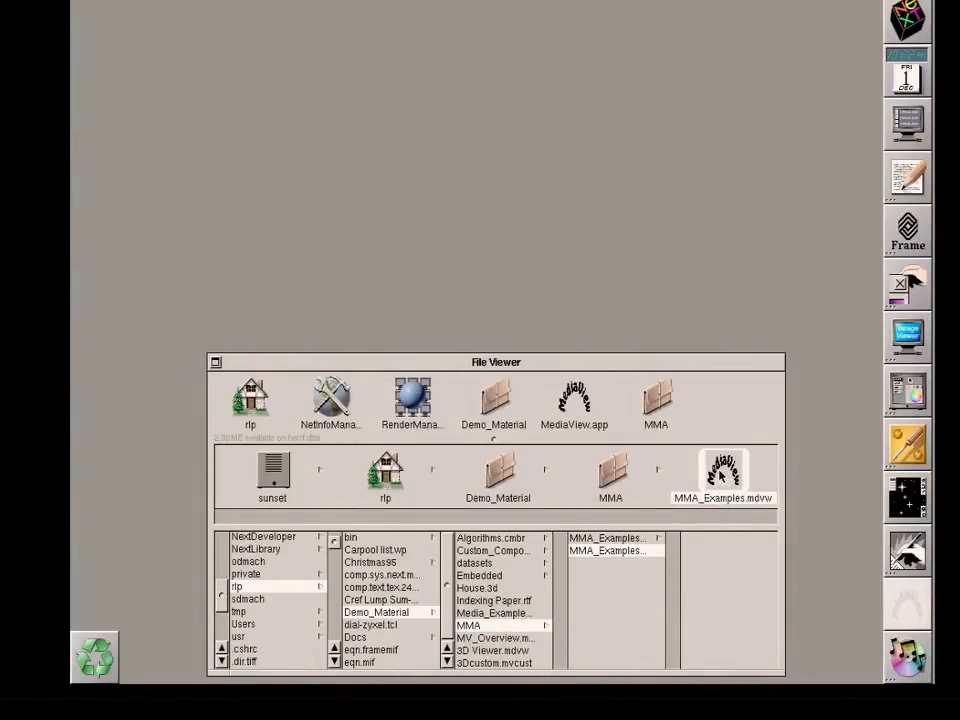
Step: Open the MMA_Examples document from the Document Manager
{"action": "double_click", "coordinate": [722, 470]}
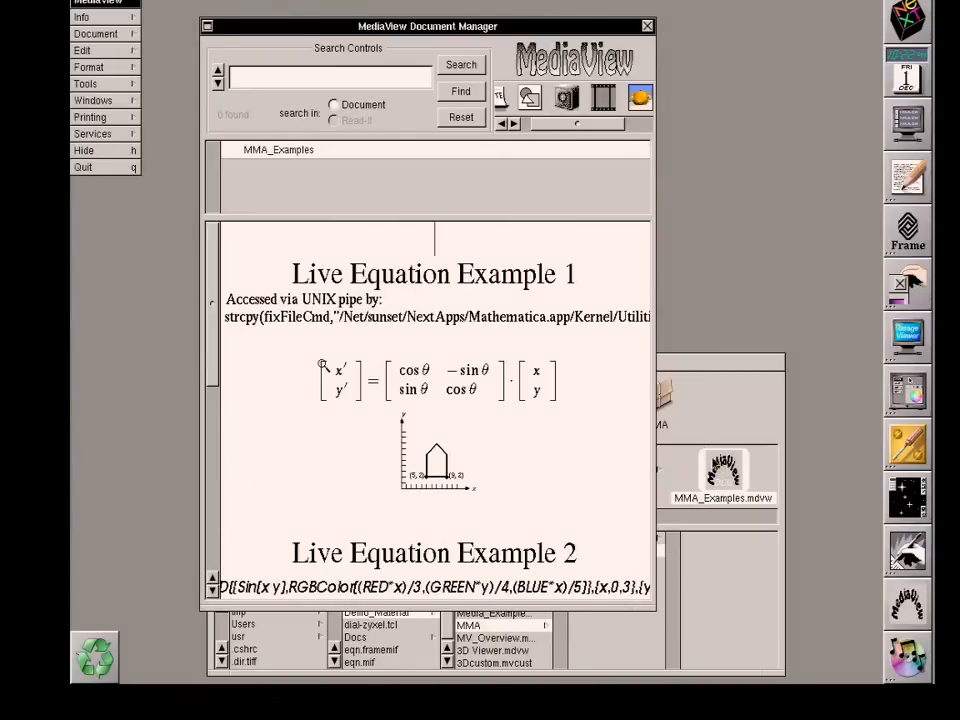
{"action": "mouse_move", "coordinate": [183, 378]}
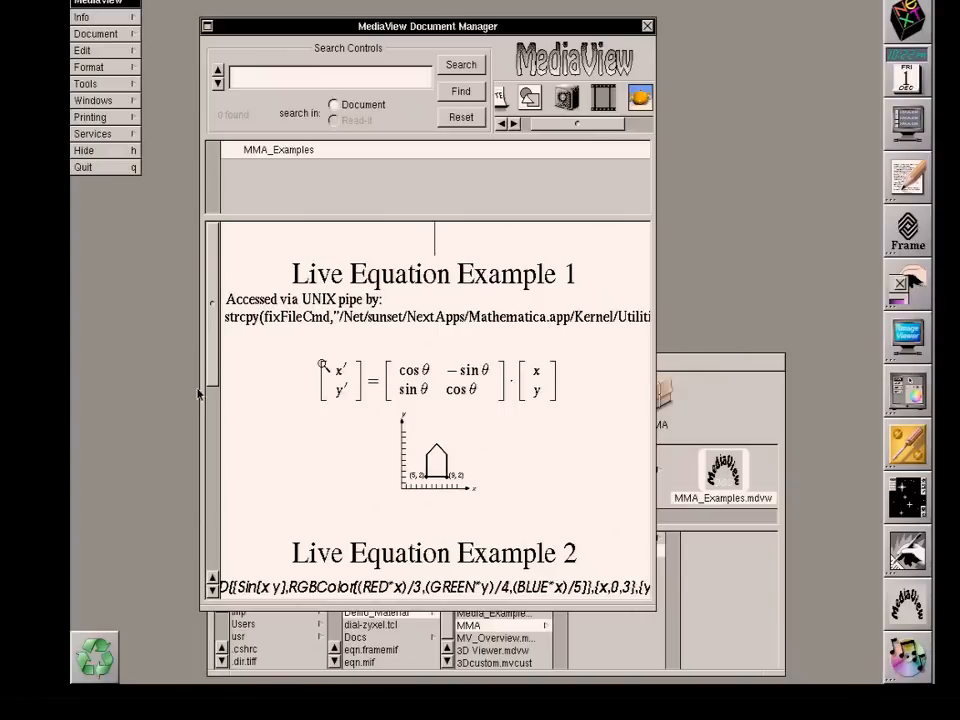
{"action": "mouse_move", "coordinate": [298, 392]}
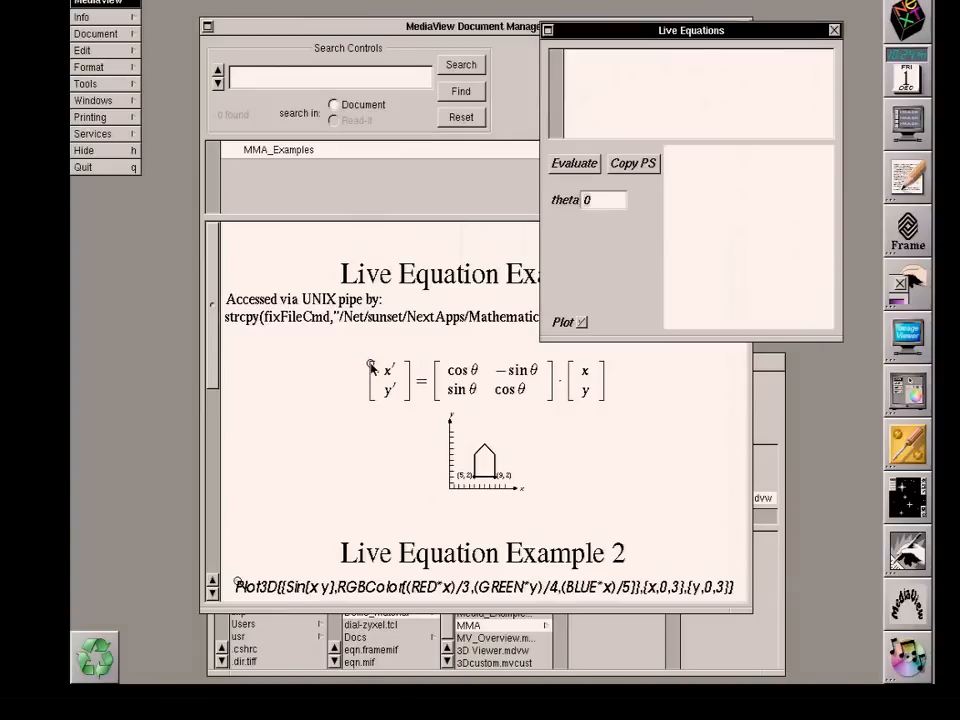
Step: Place the cursor in the theta field of the Live Equations panel
{"action": "left_click", "coordinate": [574, 162]}
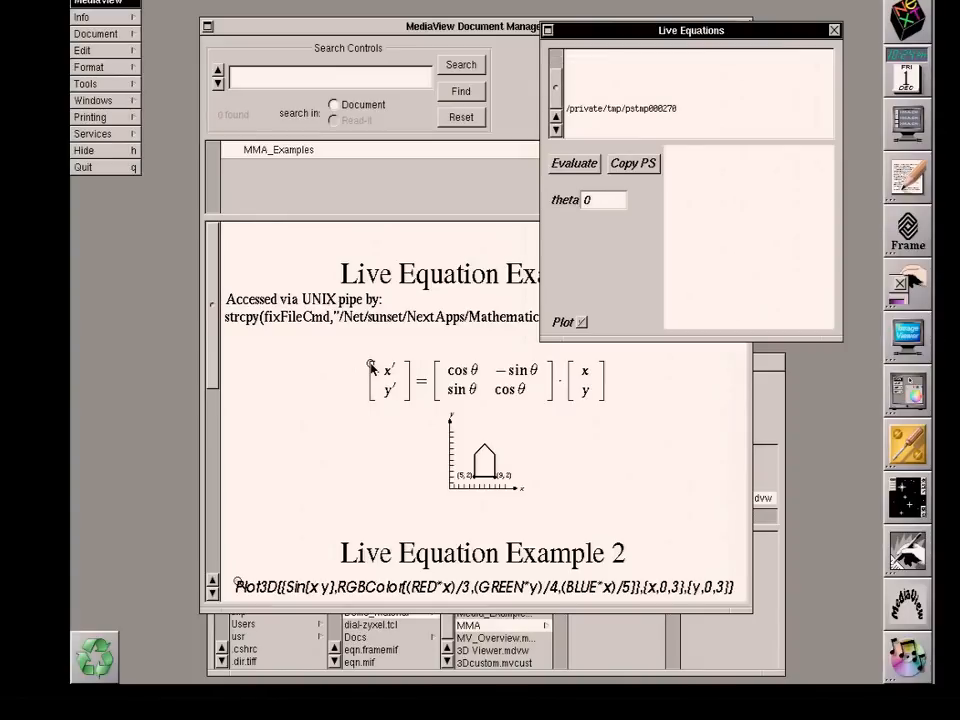
{"action": "mouse_move", "coordinate": [343, 358]}
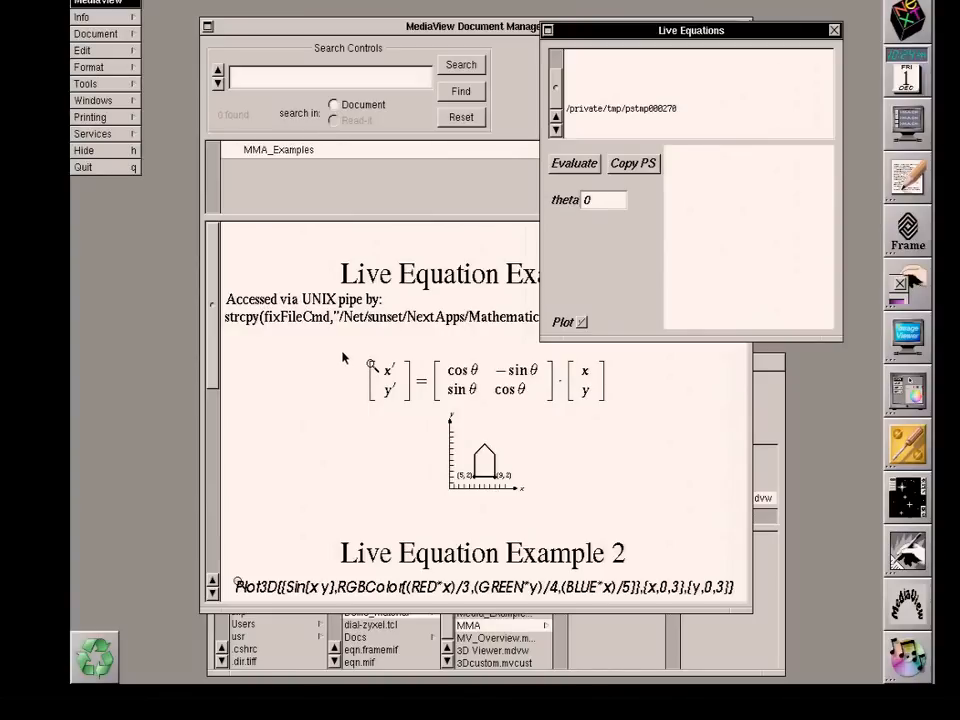
{"action": "mouse_move", "coordinate": [665, 179]}
{"action": "type", "text": "-"}
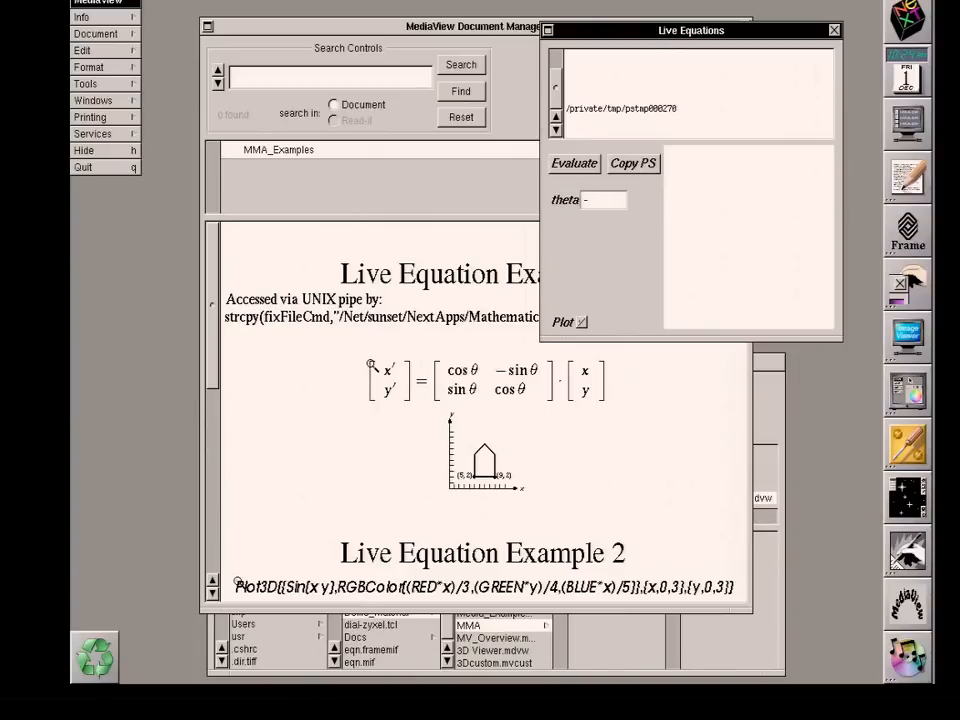
Step: Complete the theta value as -.2
{"action": "type", "text": ".2"}
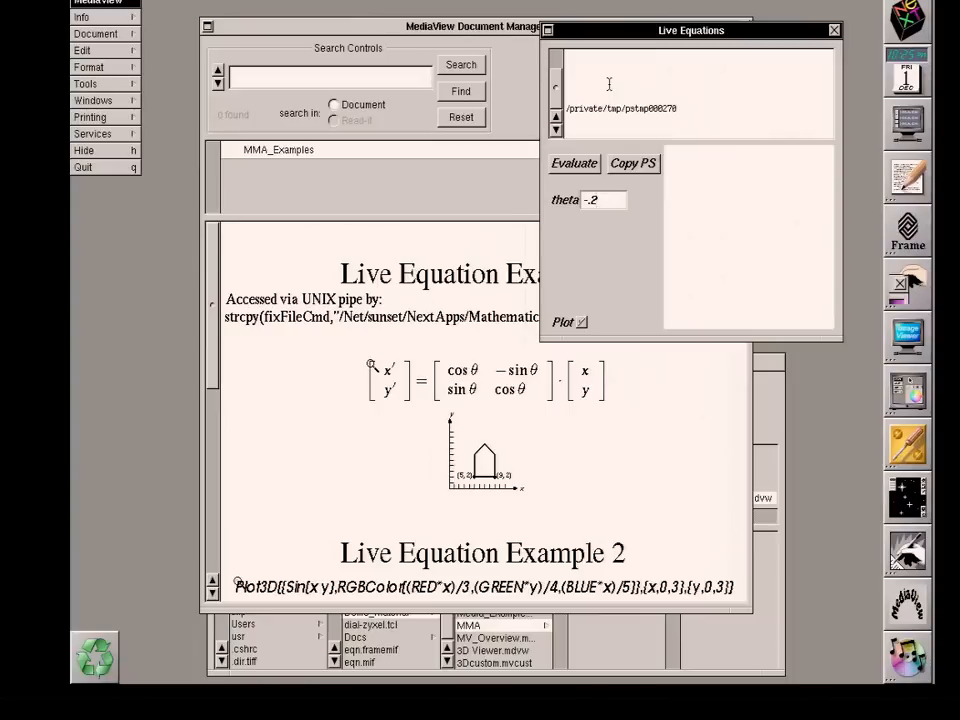
{"action": "left_click", "coordinate": [602, 200]}
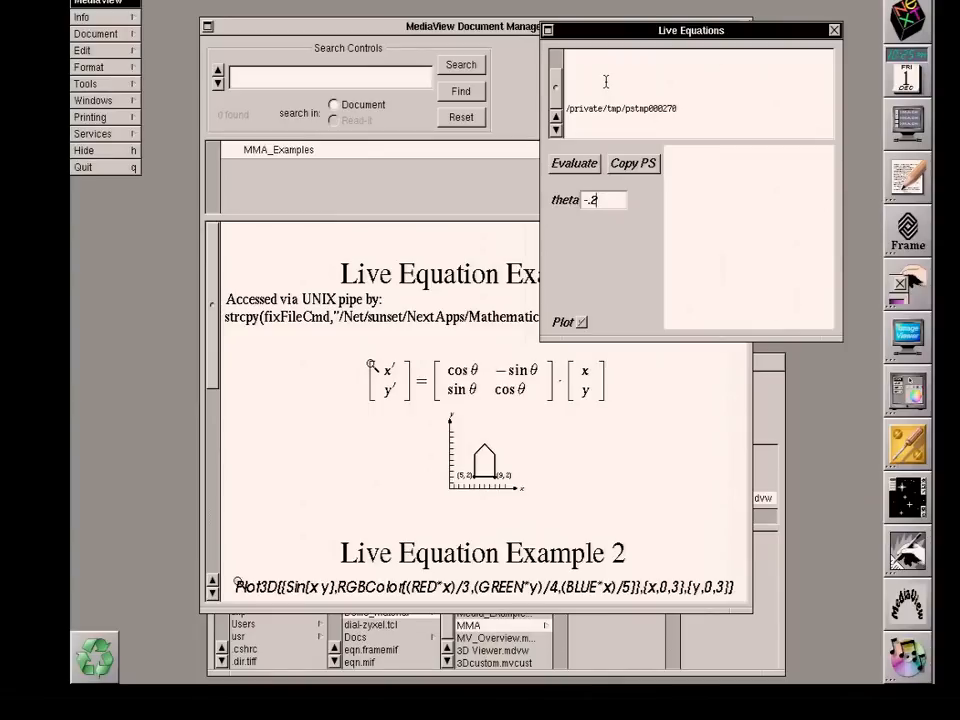
{"action": "mouse_move", "coordinate": [602, 126]}
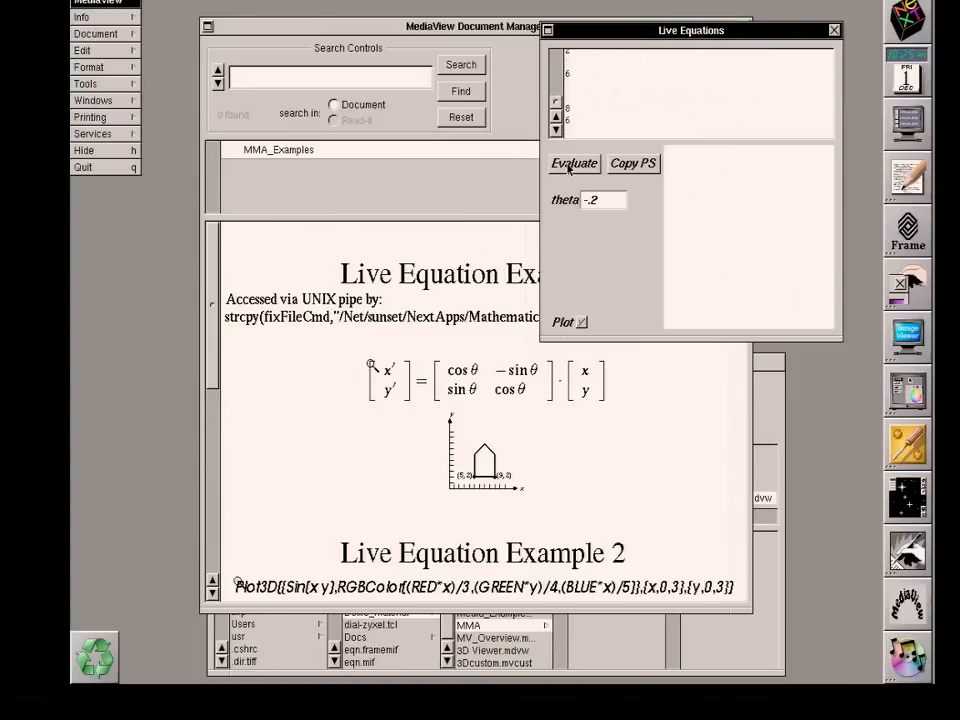
Step: Evaluate the rotation with theta -.2 to plot the tilted pentagon
{"action": "left_click", "coordinate": [574, 163]}
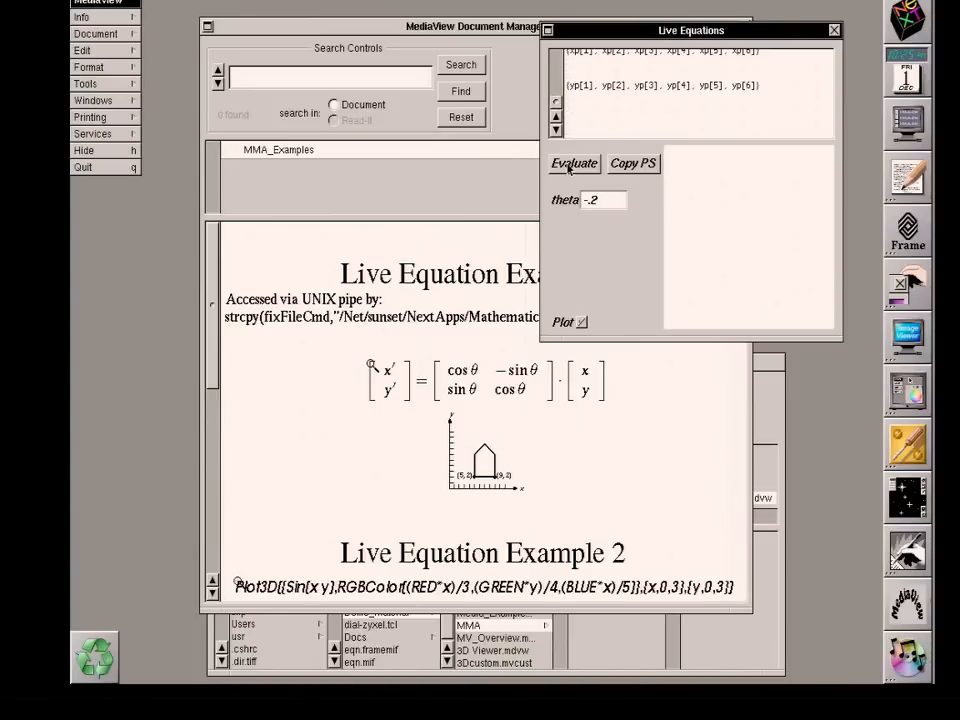
{"action": "left_click", "coordinate": [573, 163]}
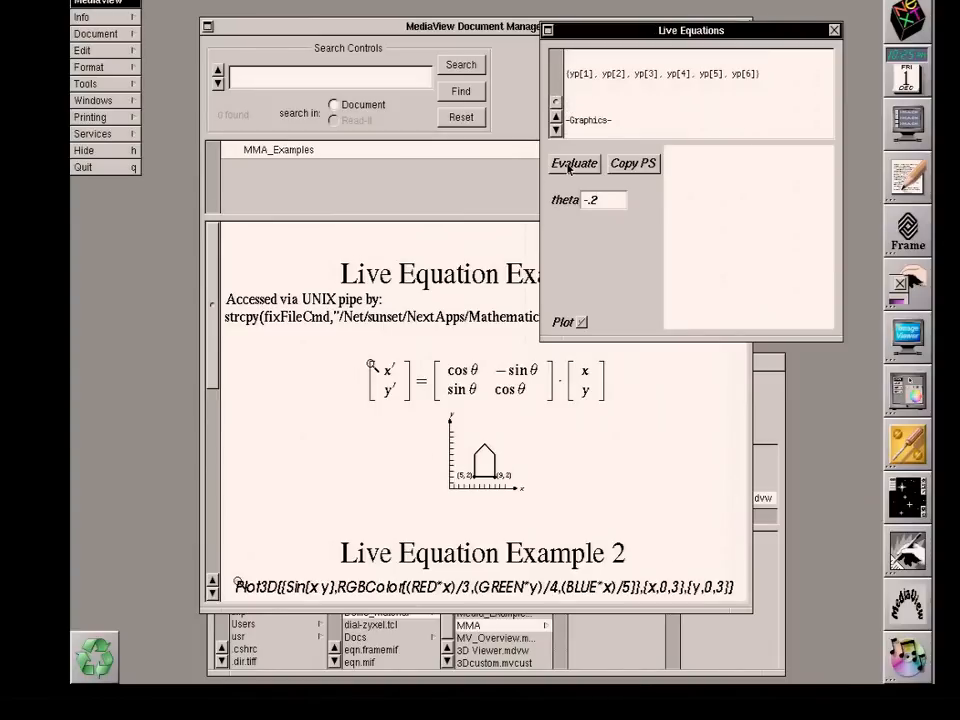
{"action": "left_click", "coordinate": [574, 163]}
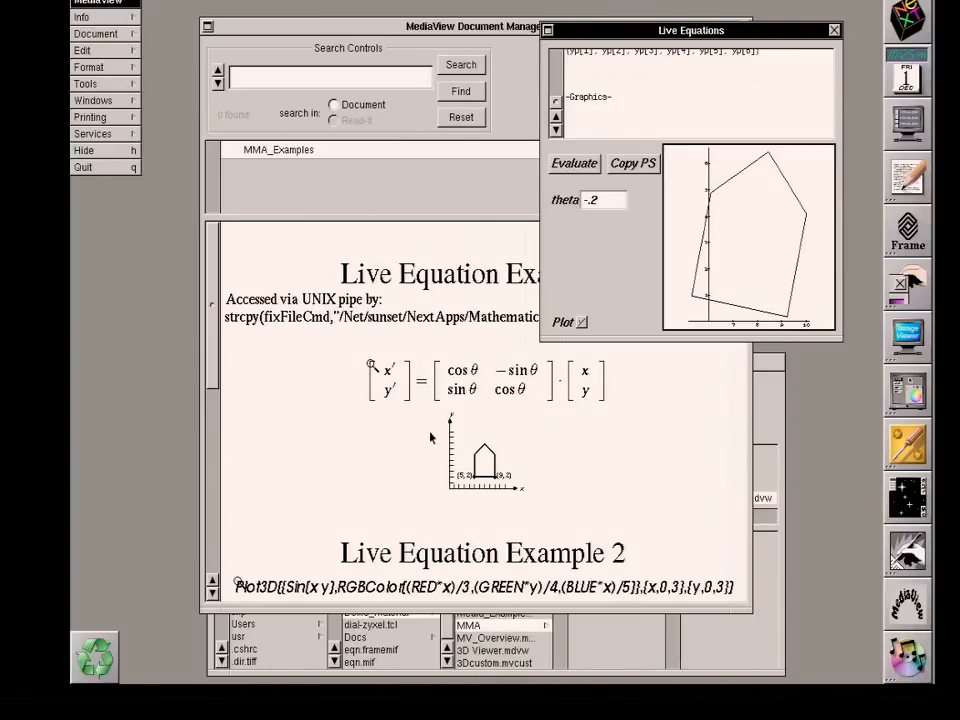
{"action": "mouse_move", "coordinate": [355, 457]}
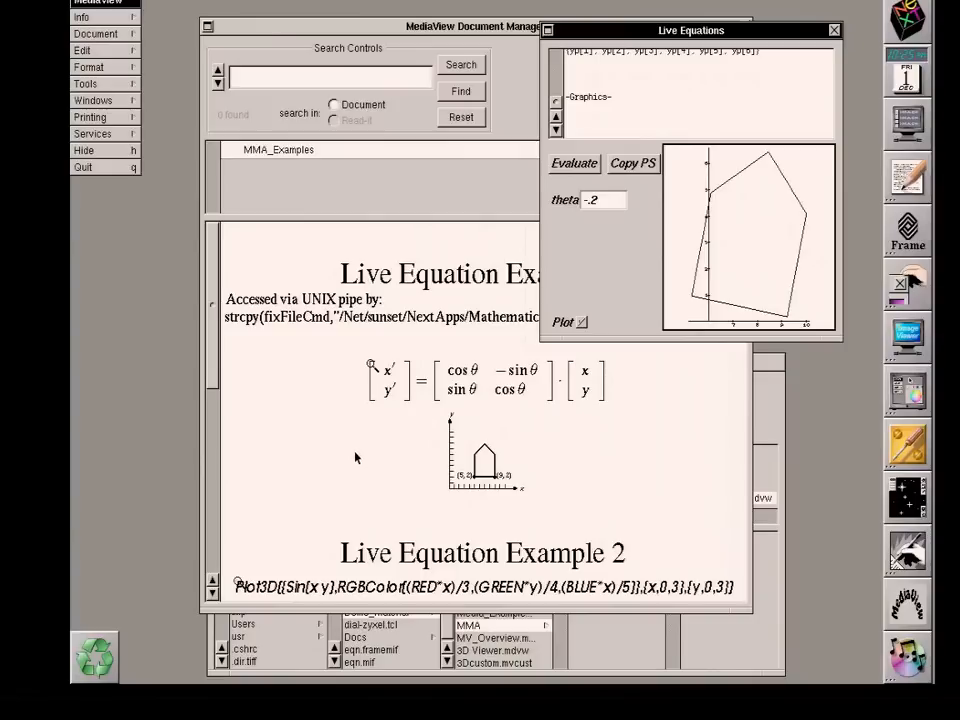
{"action": "mouse_move", "coordinate": [405, 385]}
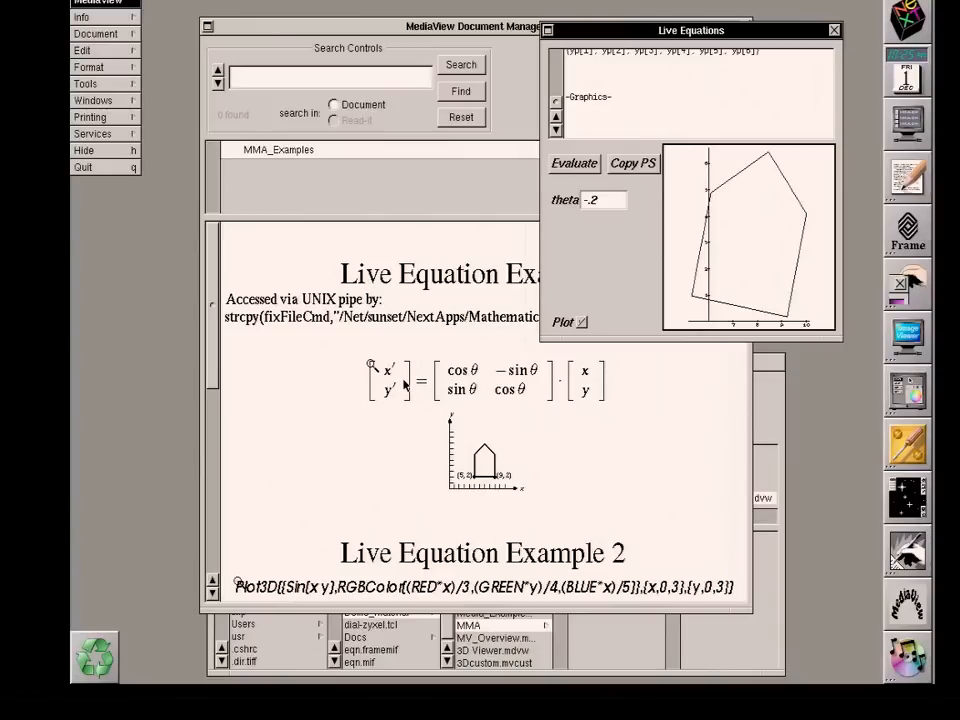
{"action": "mouse_move", "coordinate": [487, 471]}
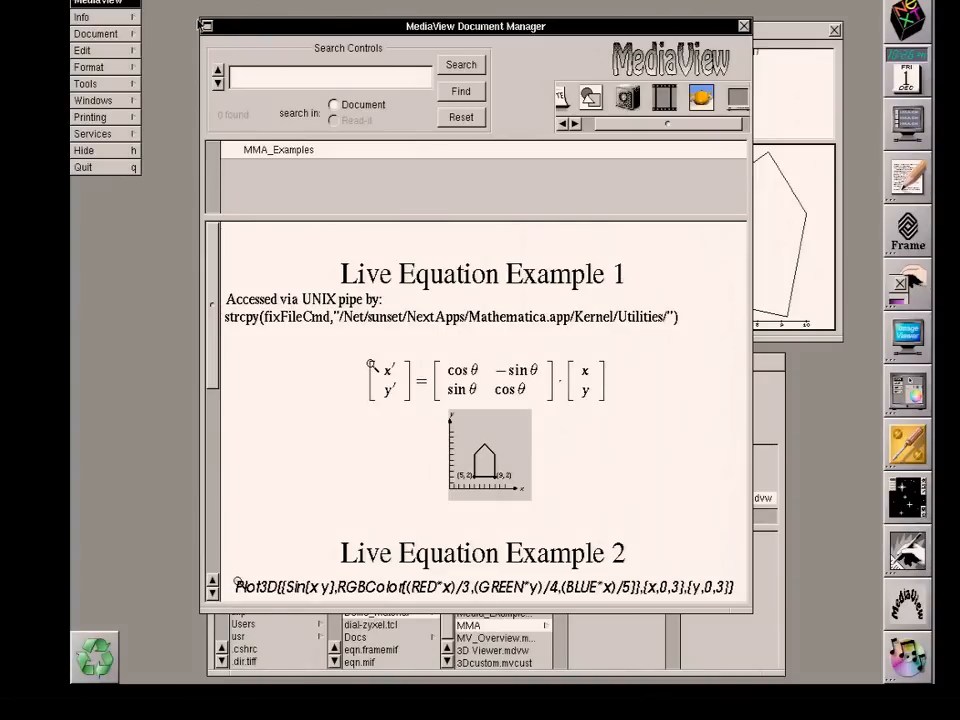
Step: Paste the rotated pentagon plot over Example 1's small figure via the Edit menu
{"action": "left_click", "coordinate": [82, 50]}
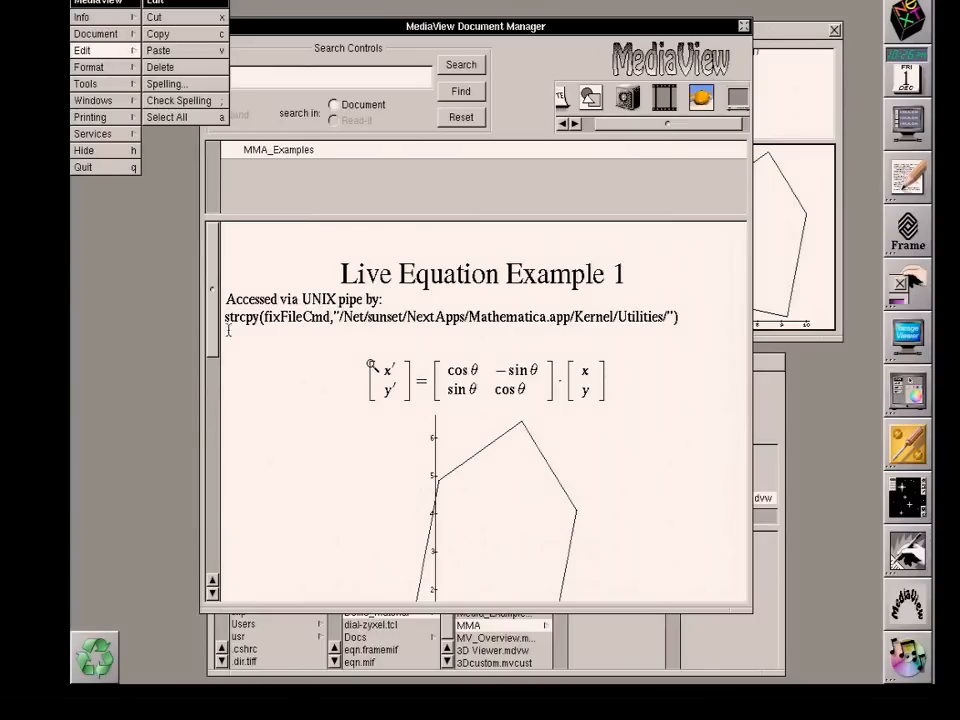
{"action": "scroll", "scroll_direction": "down", "scroll_amount": 3}
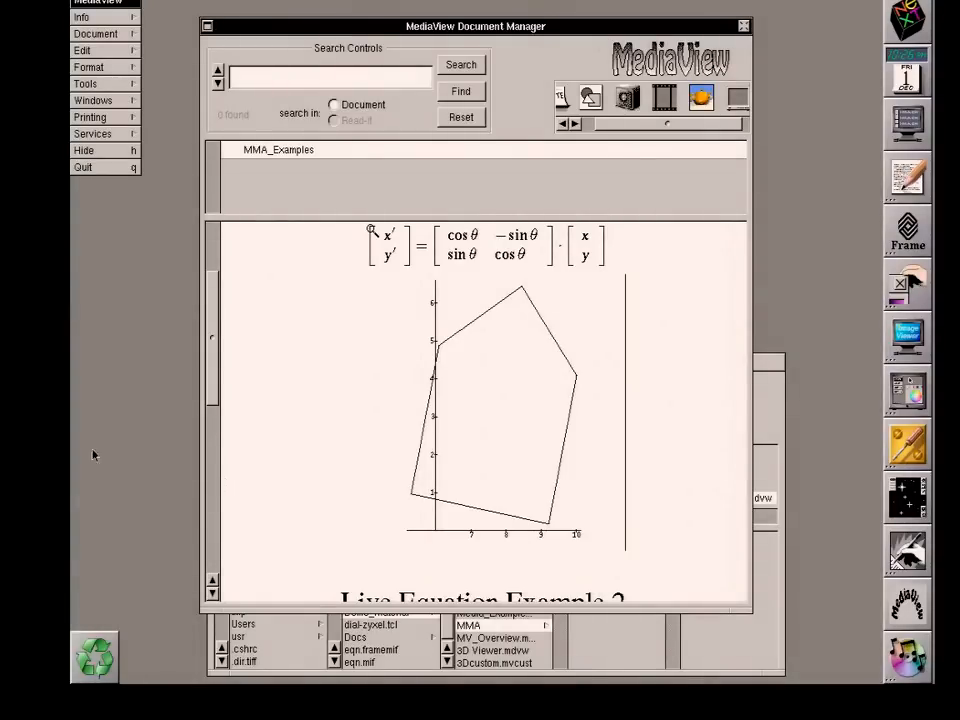
{"action": "mouse_move", "coordinate": [207, 390]}
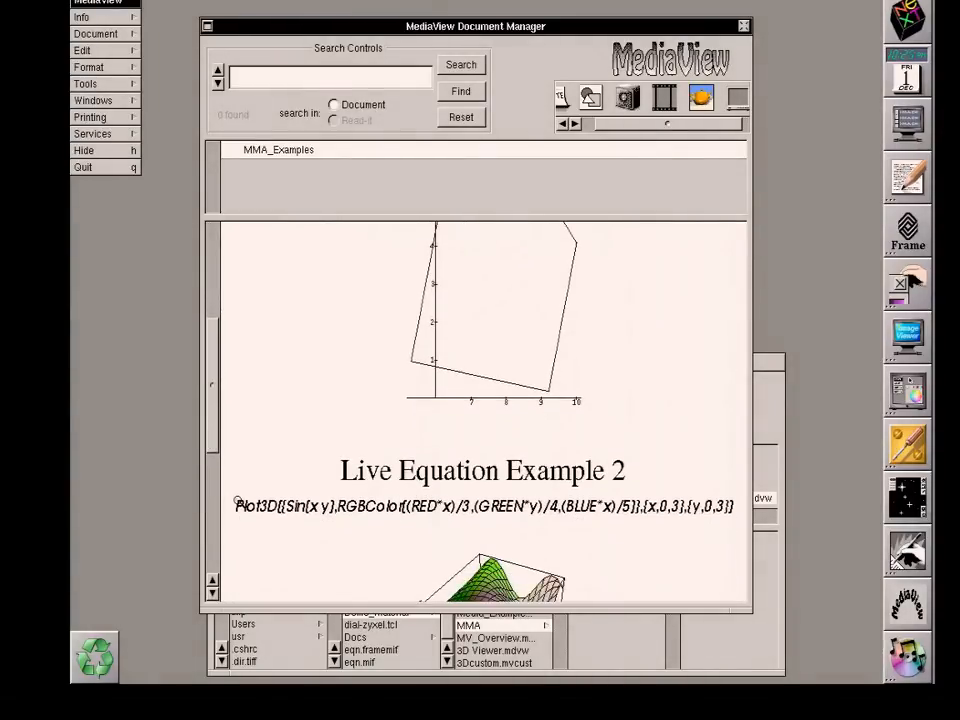
Step: Scroll down to Live Equation Example 2 and its Plot3D surface graphic
{"action": "scroll", "scroll_direction": "down", "scroll_amount": 3}
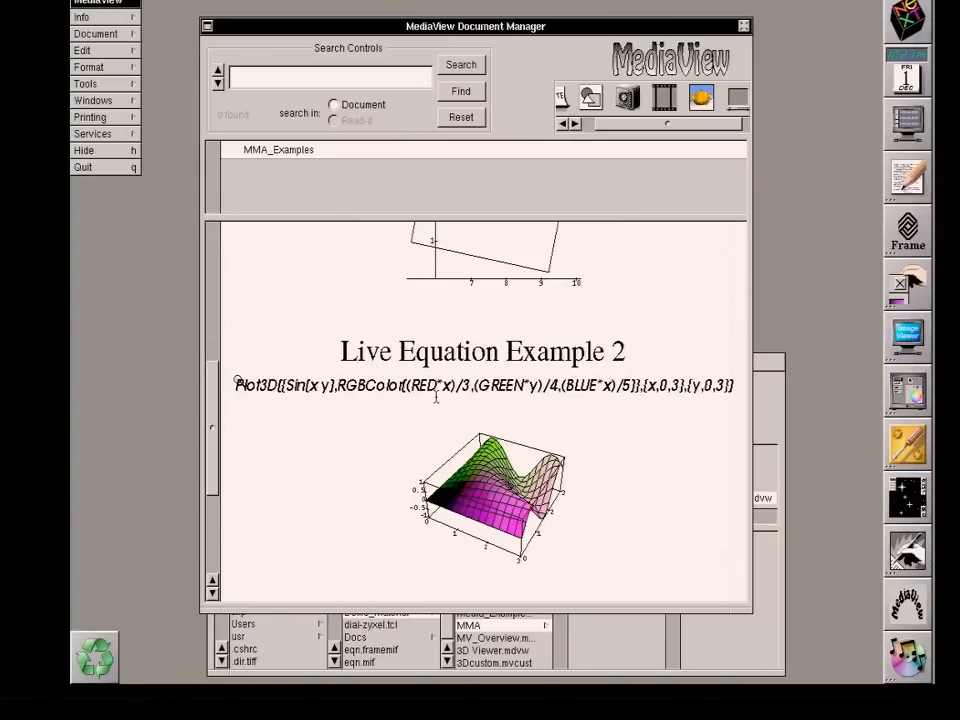
{"action": "mouse_move", "coordinate": [435, 397]}
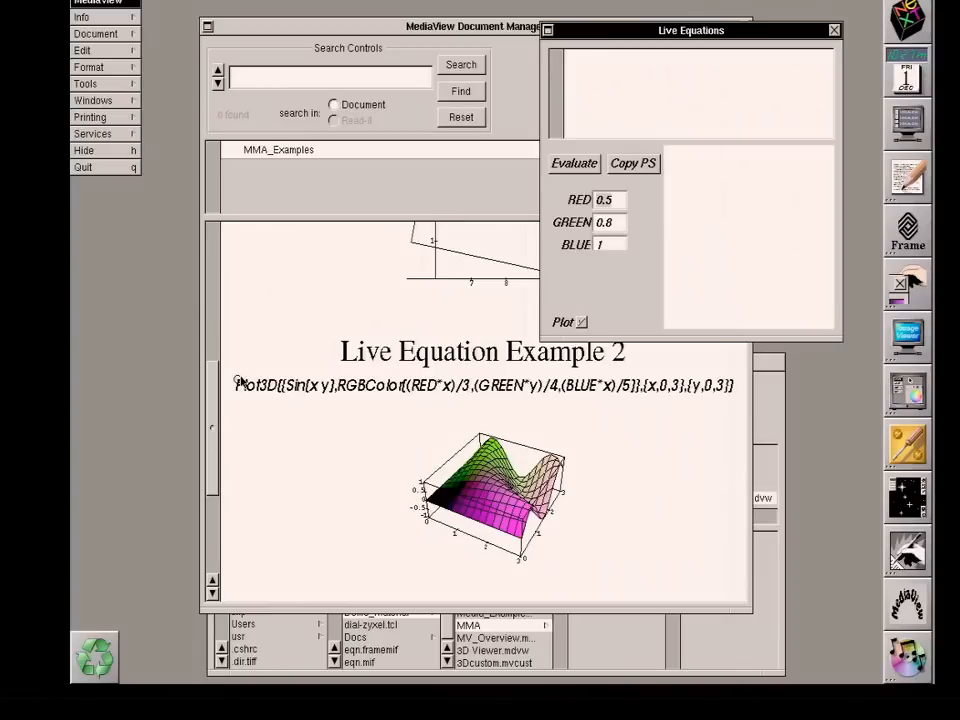
{"action": "mouse_move", "coordinate": [505, 410]}
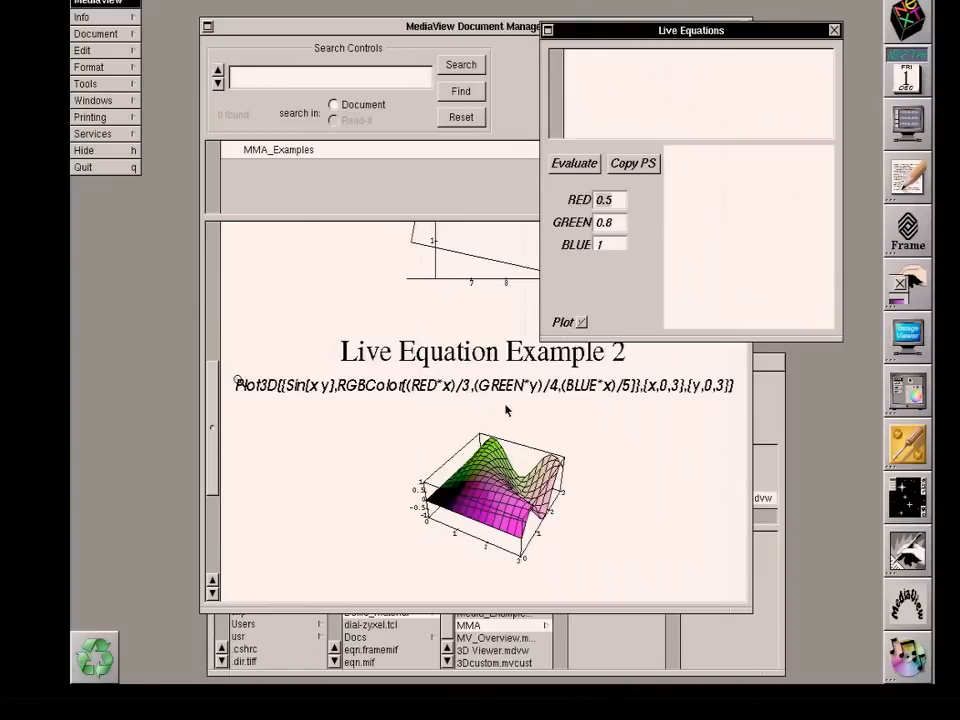
{"action": "mouse_move", "coordinate": [502, 406]}
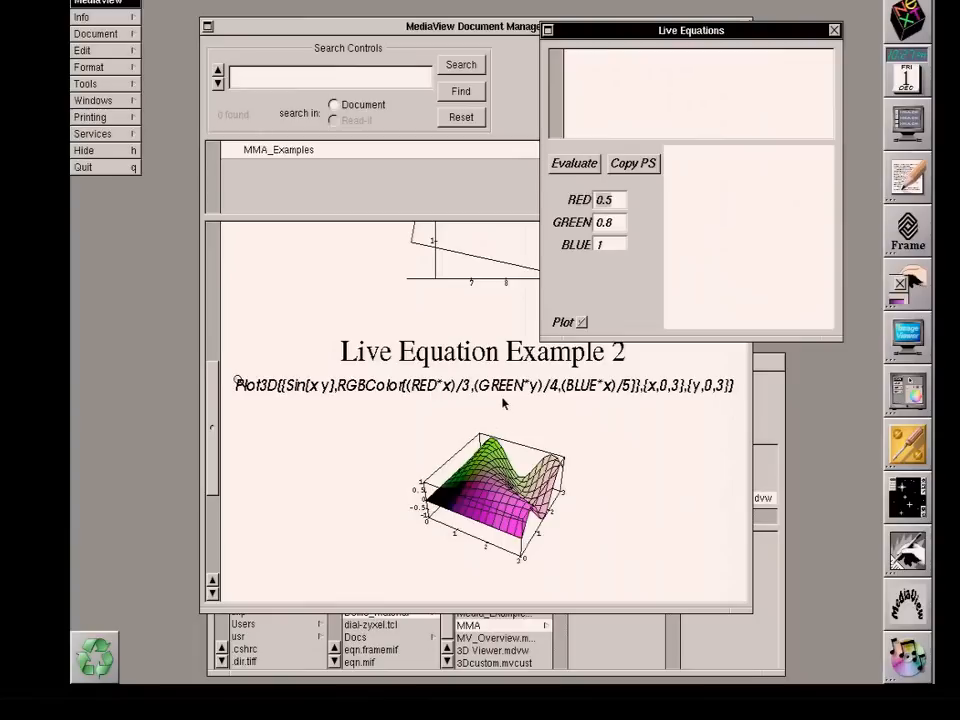
{"action": "mouse_move", "coordinate": [646, 256]}
{"action": "type", "text": "0"}
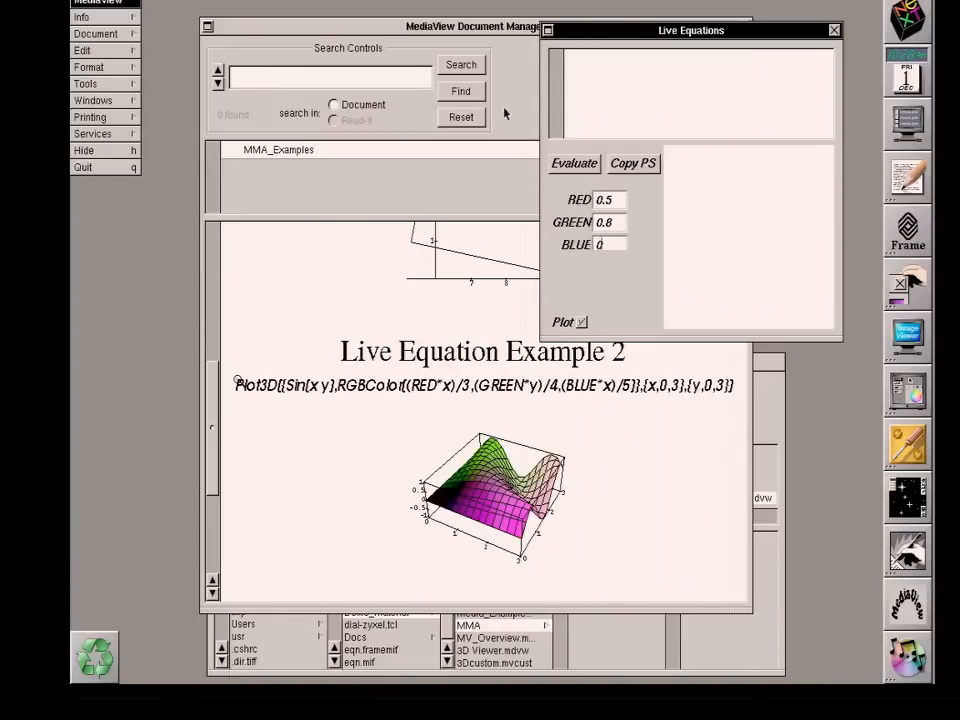
Step: Evaluate the Plot3D equation with BLUE at 0 to render the green-to-orange surface
{"action": "left_click", "coordinate": [573, 163]}
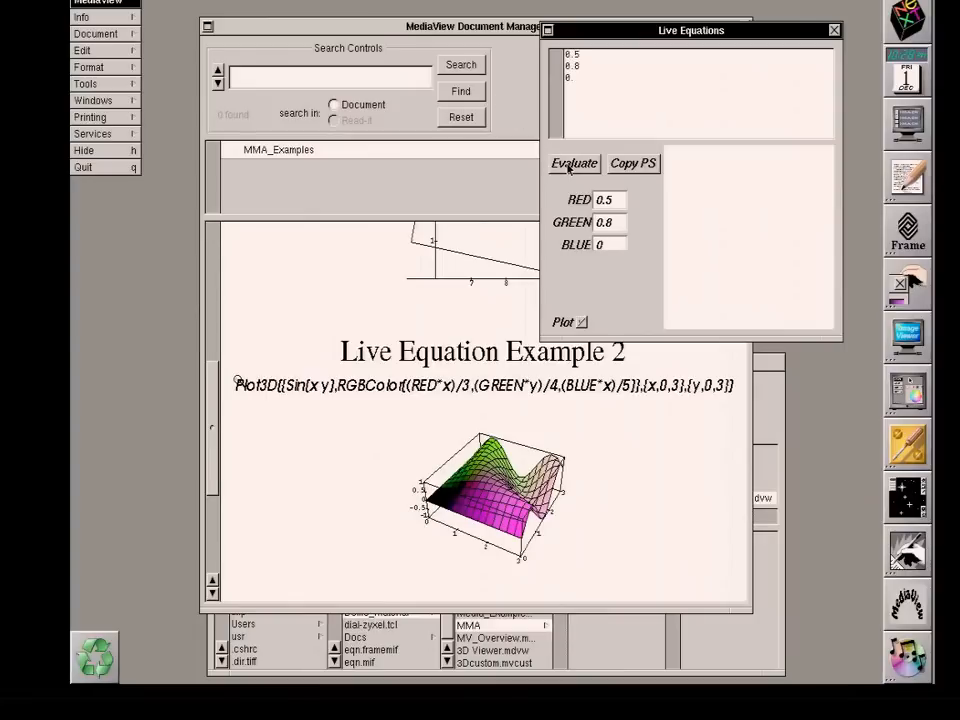
{"action": "left_click", "coordinate": [574, 163]}
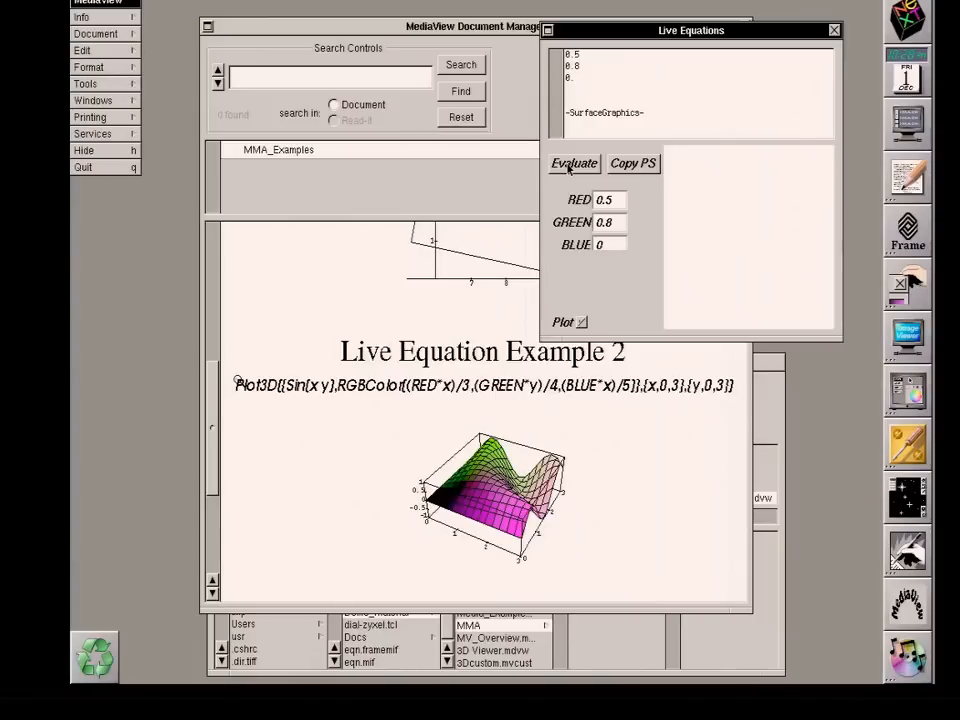
{"action": "left_click", "coordinate": [574, 163]}
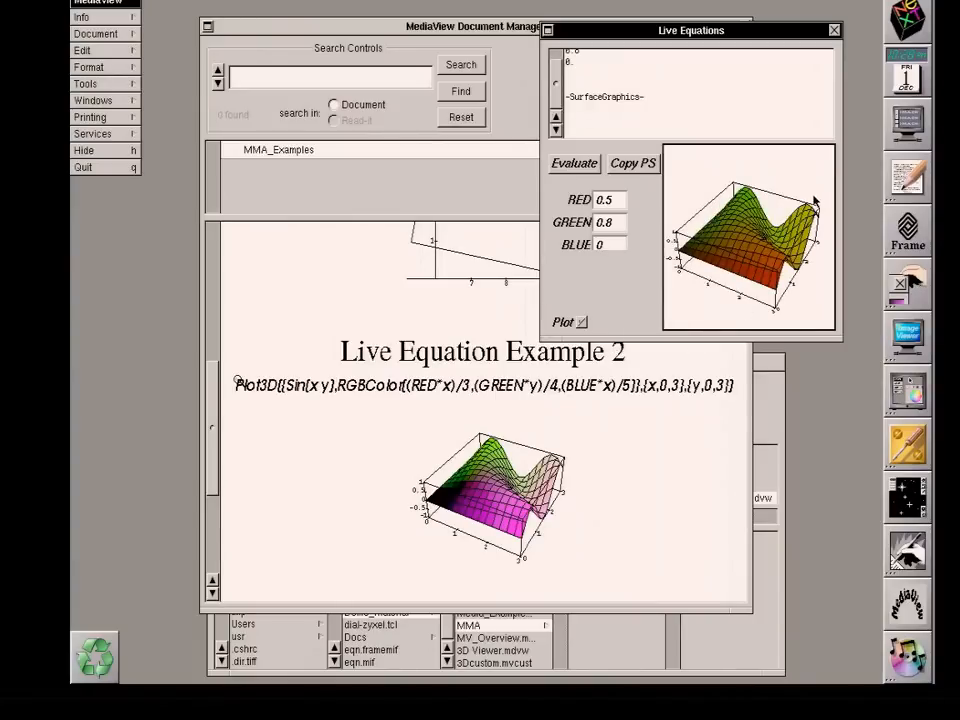
{"action": "mouse_move", "coordinate": [775, 230]}
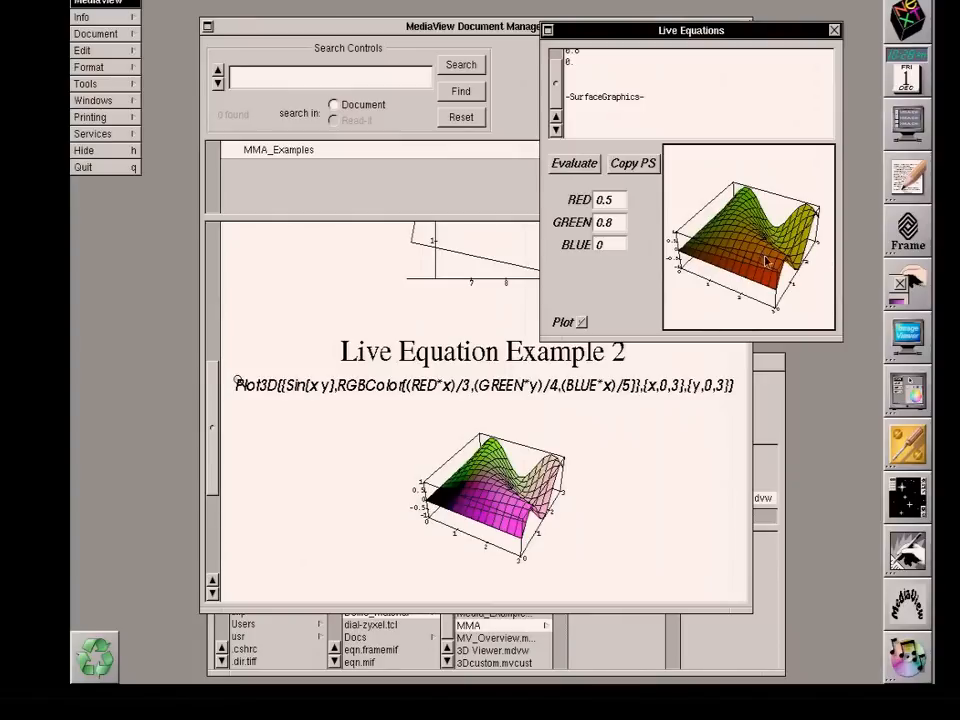
{"action": "mouse_move", "coordinate": [570, 490]}
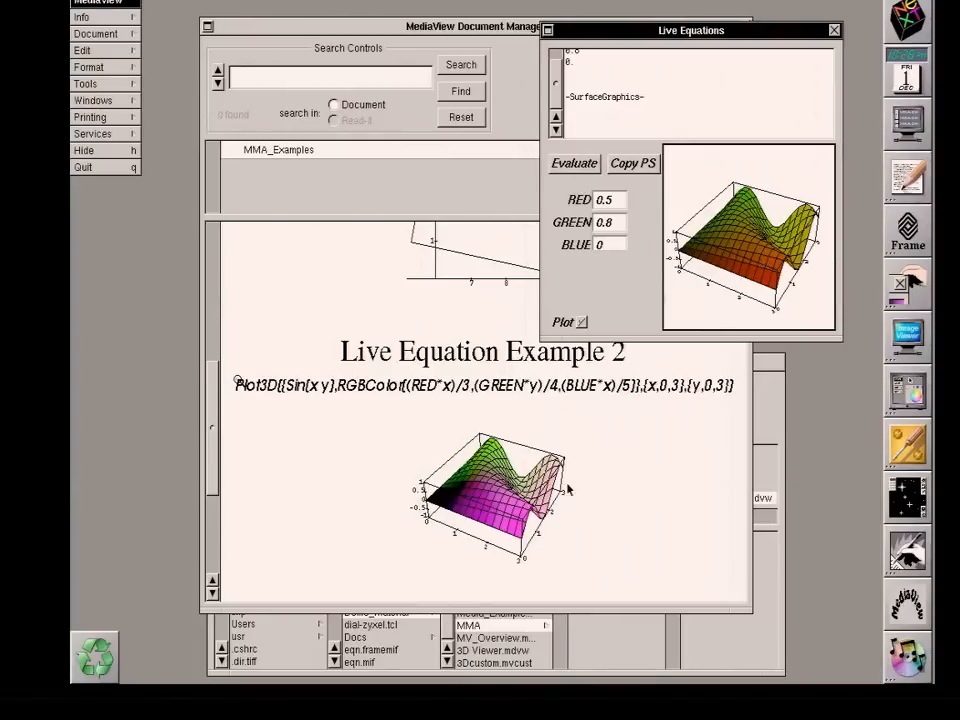
{"action": "mouse_move", "coordinate": [722, 338]}
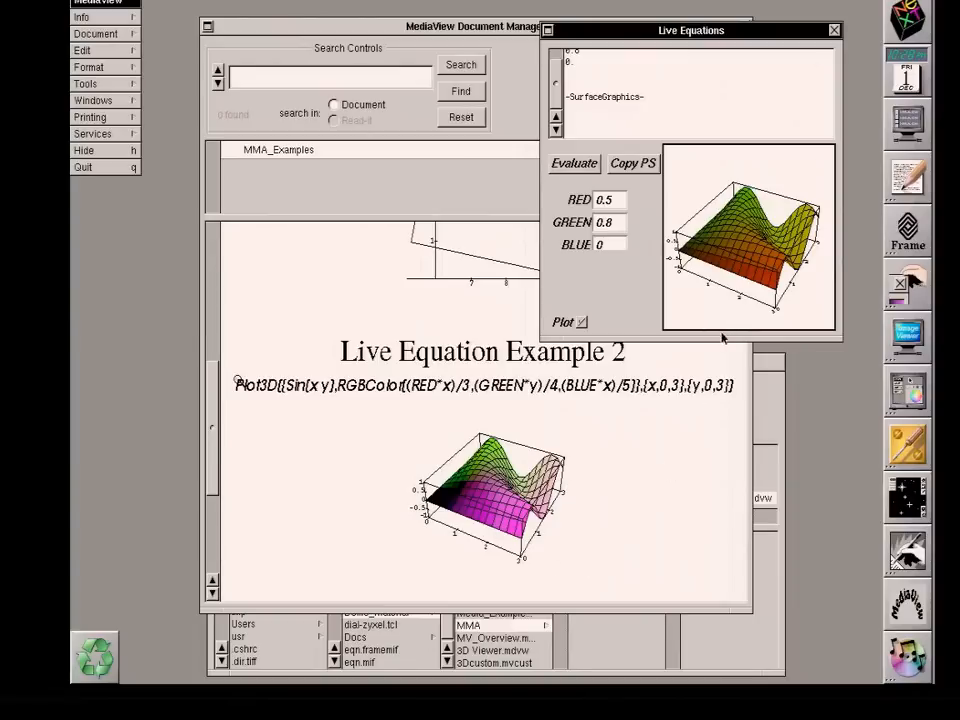
{"action": "mouse_move", "coordinate": [724, 127]}
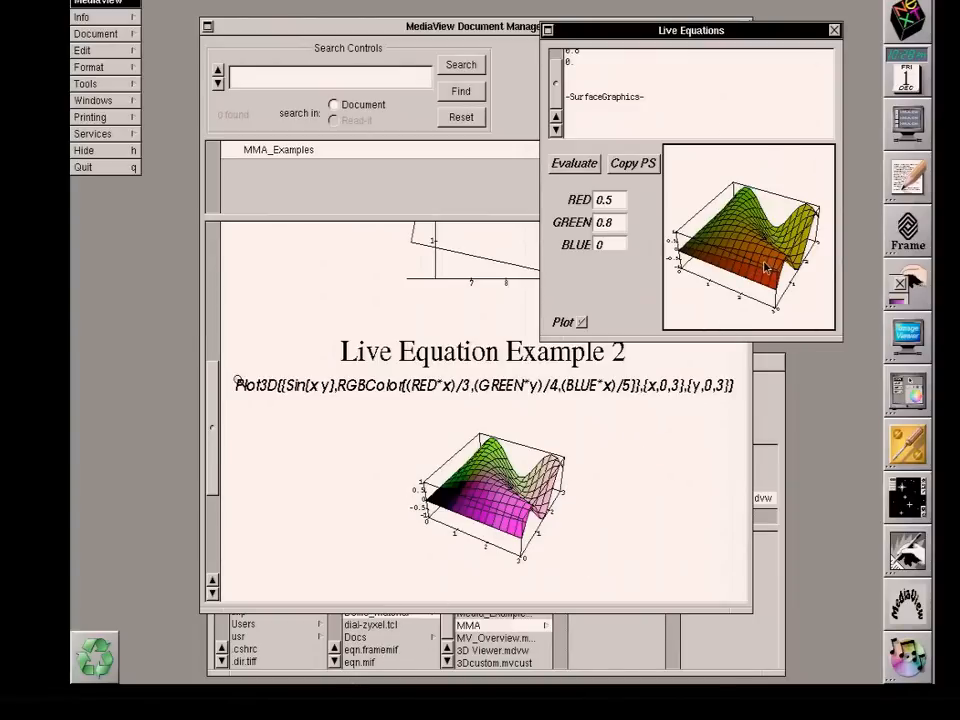
Step: Copy the recoloured surface plot as PostScript
{"action": "left_click", "coordinate": [633, 163]}
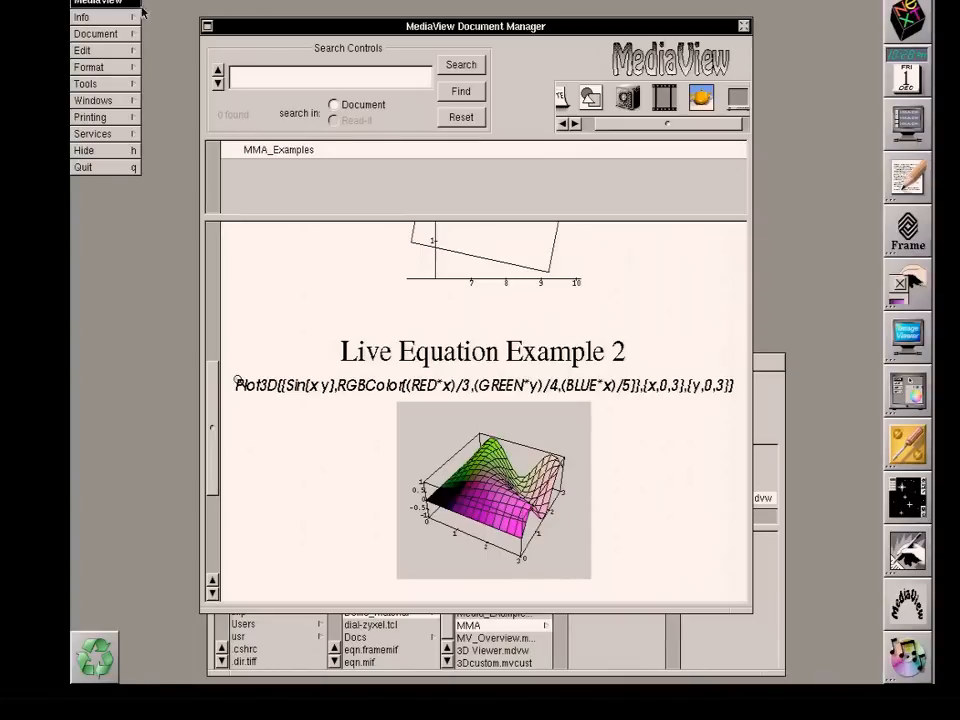
{"action": "mouse_move", "coordinate": [96, 53]}
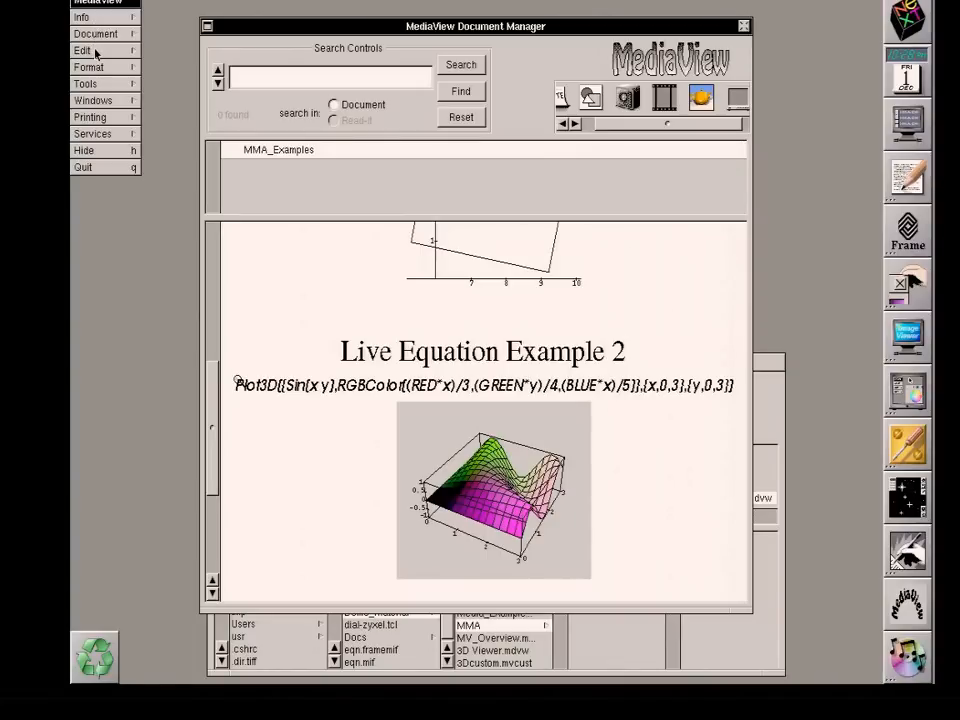
Step: Paste the green-to-orange plot over Example 2's pink surface plot via Edit
{"action": "left_click", "coordinate": [82, 50]}
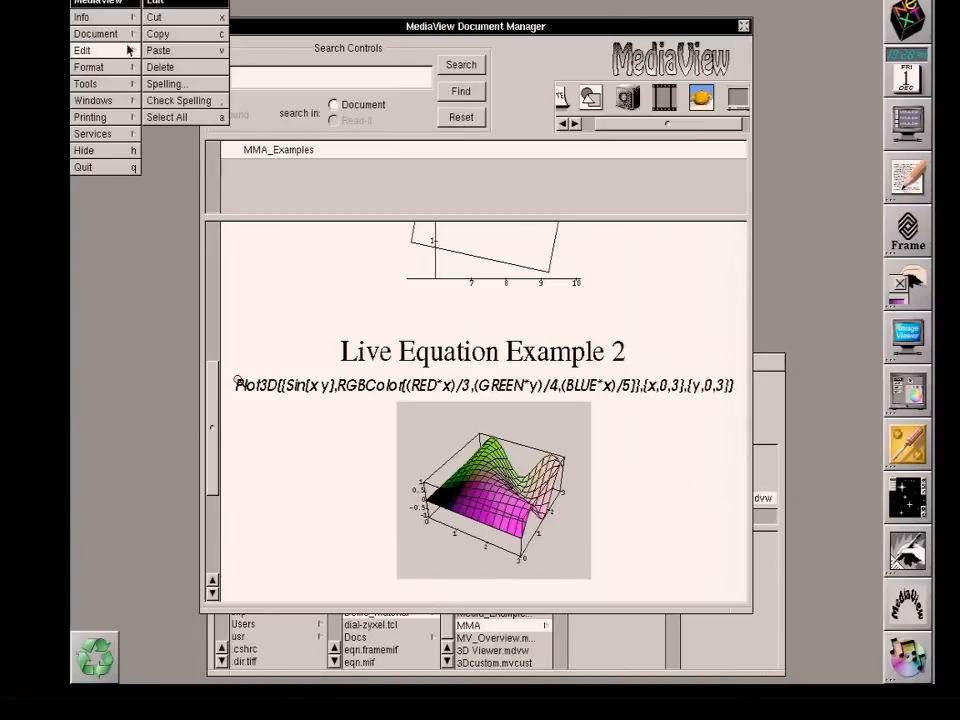
{"action": "scroll", "scroll_direction": "down", "scroll_amount": 3}
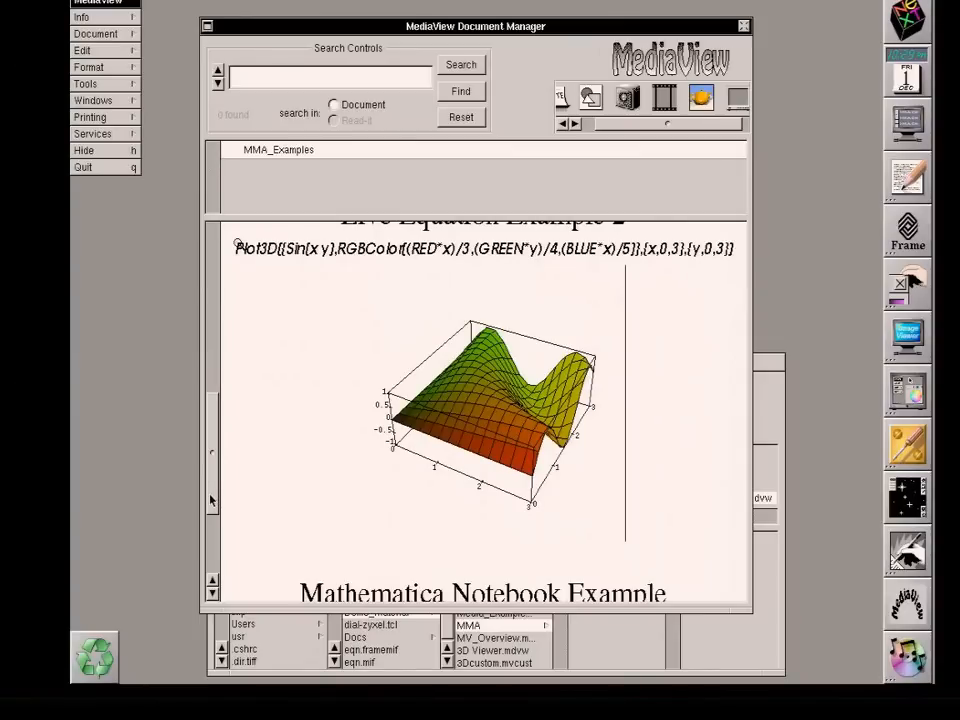
Step: Scroll down to the Mathematica Notebook Example section with its notebook icon
{"action": "scroll", "scroll_direction": "down", "scroll_amount": 3}
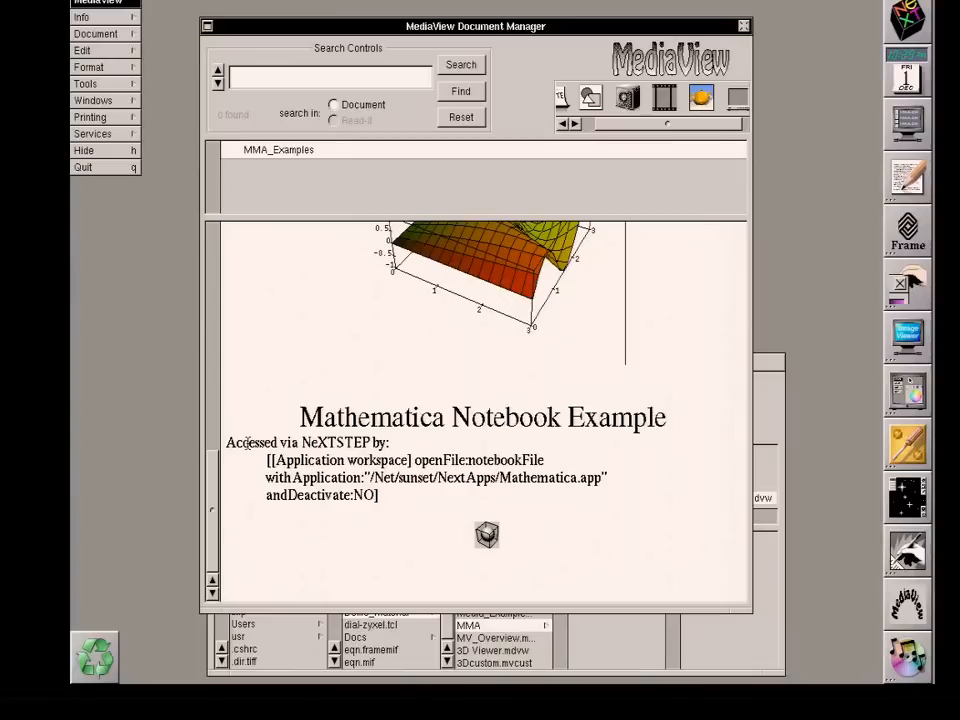
{"action": "mouse_move", "coordinate": [243, 477]}
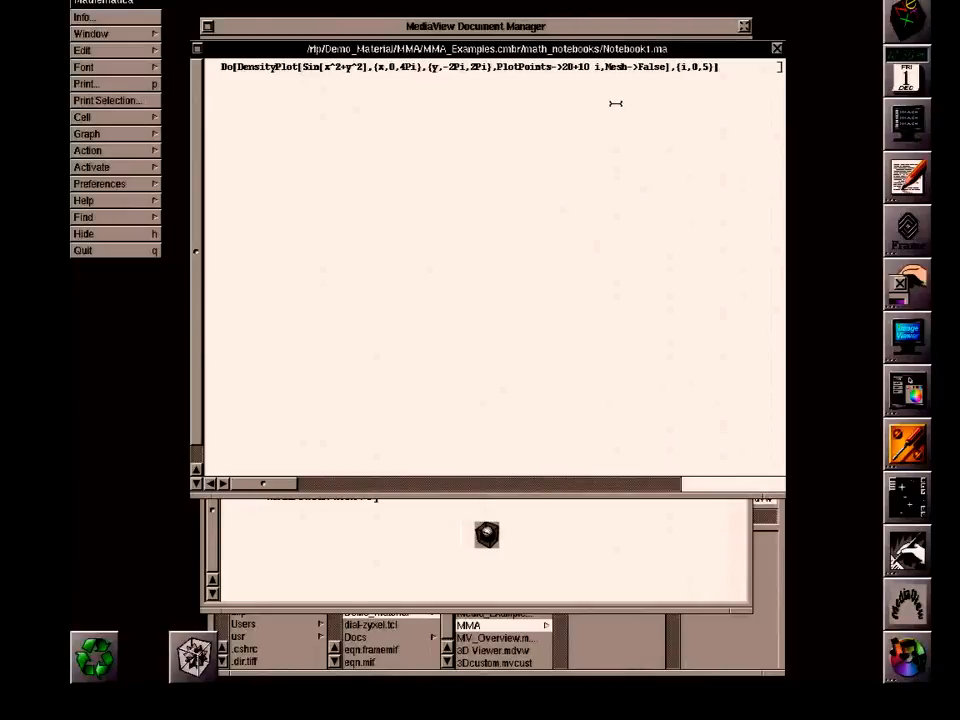
{"action": "mouse_move", "coordinate": [780, 64]}
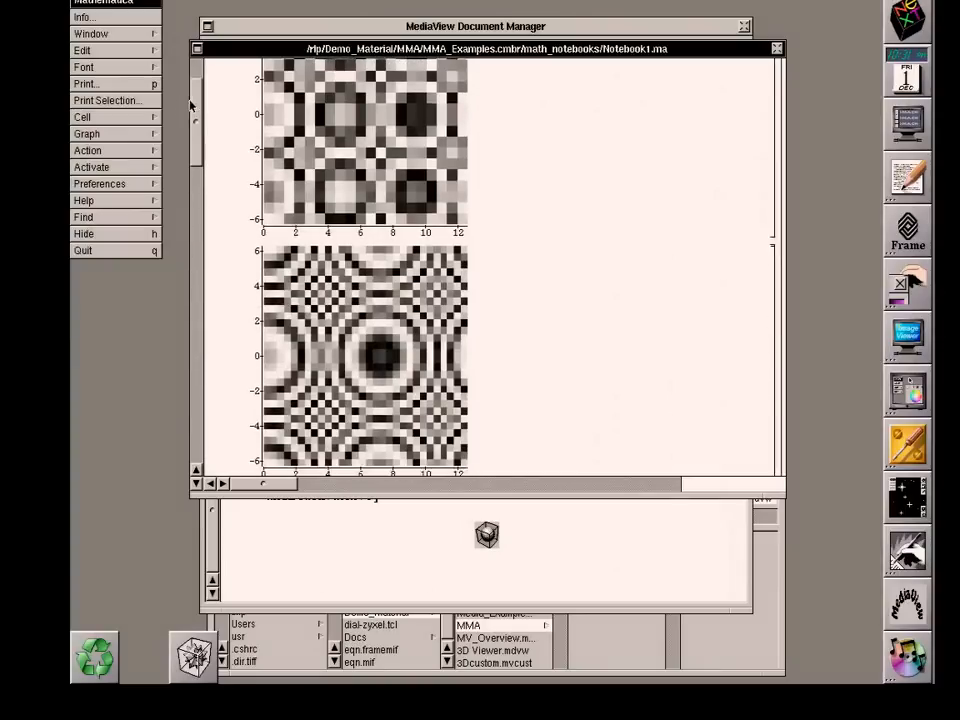
Step: Scroll down the notebook to view the successive density plots of the sequence
{"action": "scroll", "scroll_direction": "down", "scroll_amount": 3}
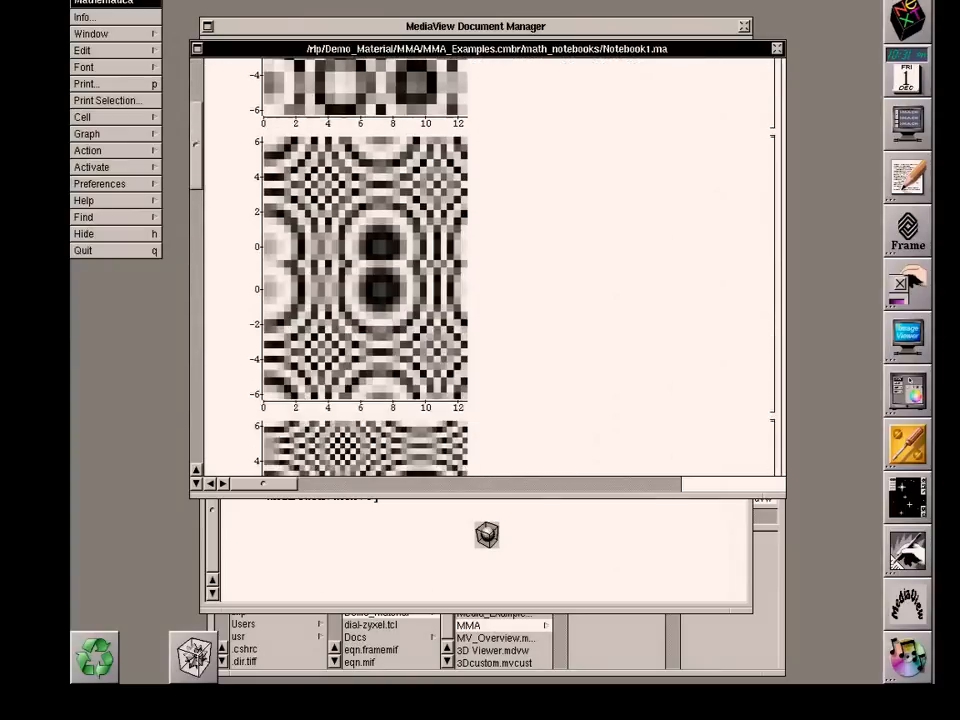
{"action": "scroll", "scroll_direction": "down", "scroll_amount": 3}
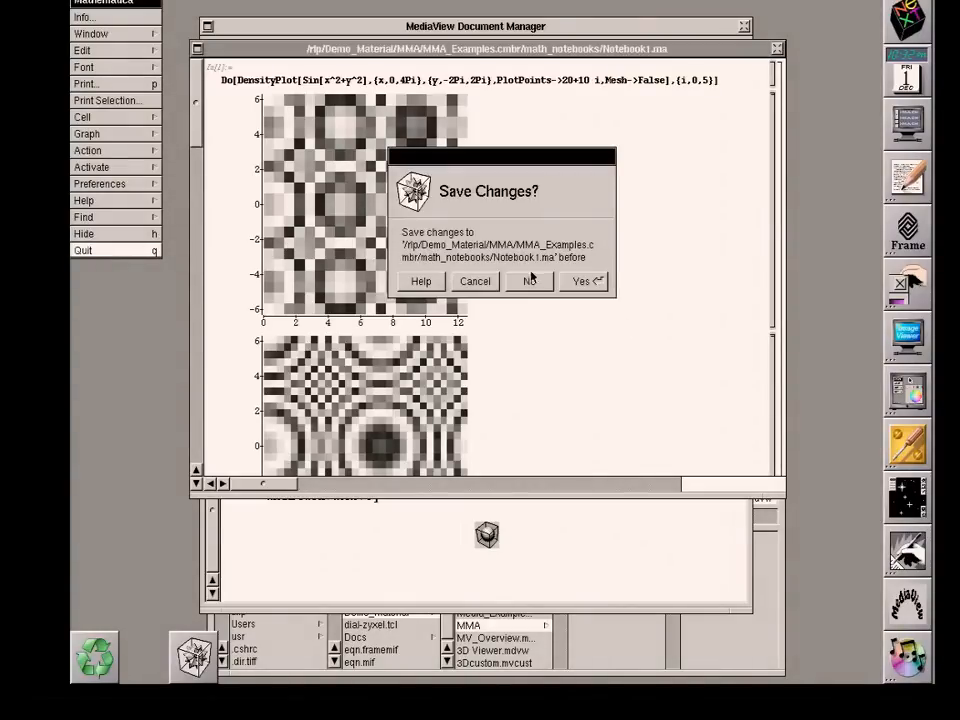
Step: Decline saving Notebook1.ma so Mathematica quits
{"action": "left_click", "coordinate": [529, 281]}
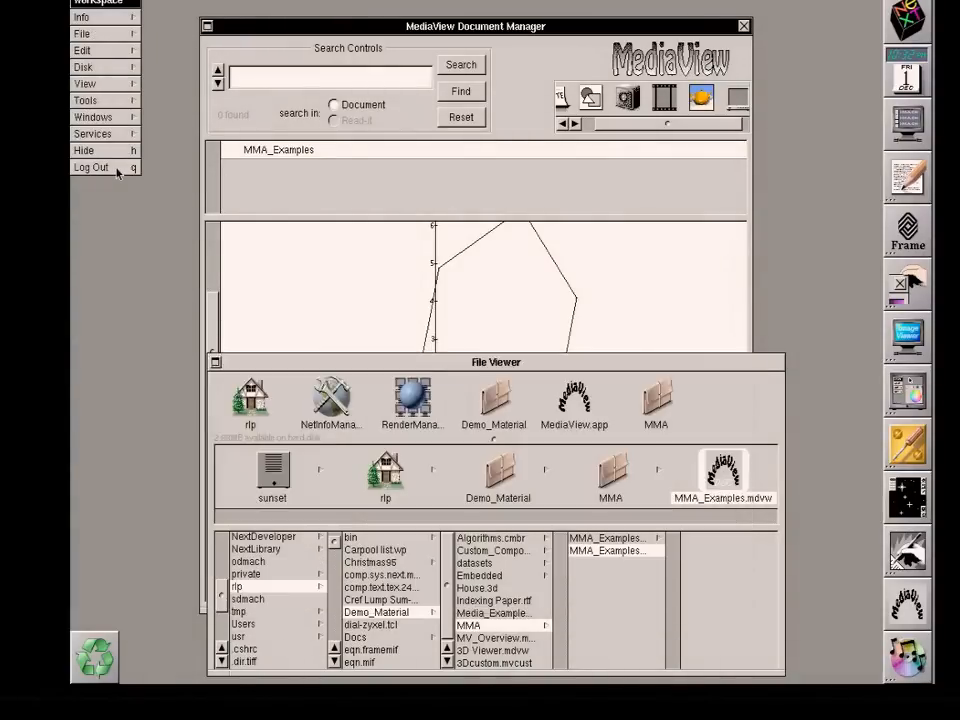
Step: Quit MediaView, closing its Document Manager and the MMA_Examples document
{"action": "left_click", "coordinate": [744, 26]}
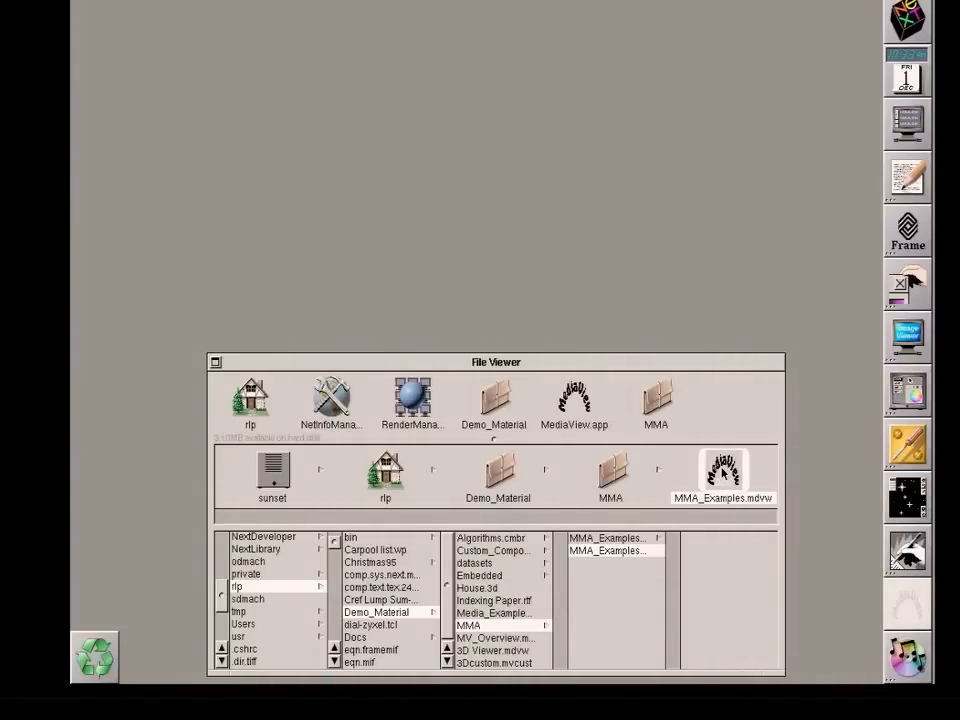
{"action": "double_click", "coordinate": [722, 470]}
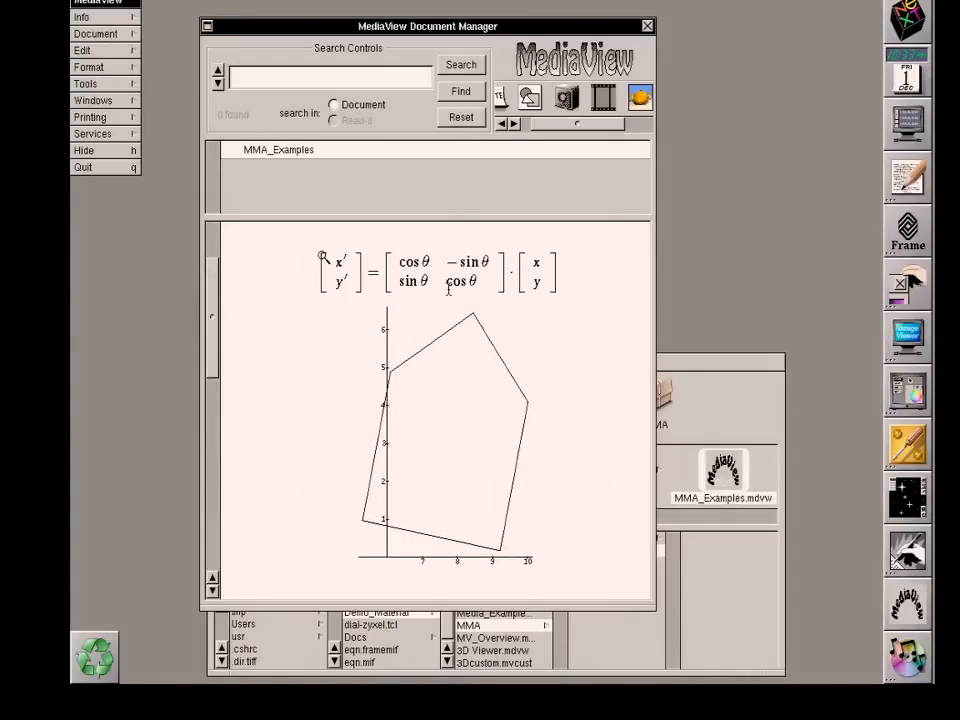
{"action": "mouse_move", "coordinate": [188, 253]}
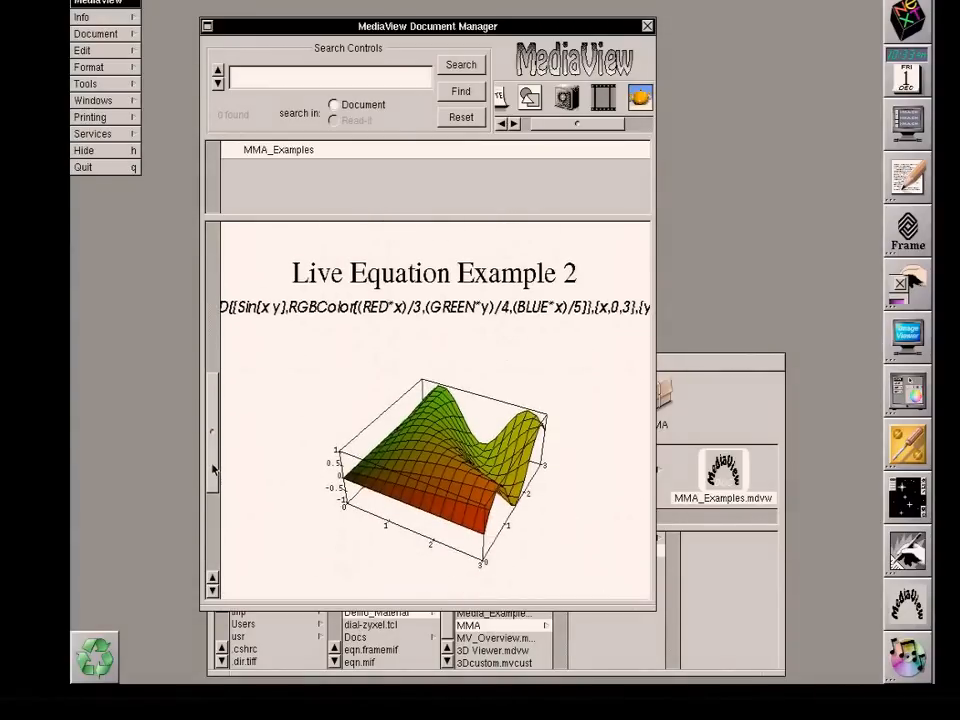
Step: Scroll to Live Equation Example 2 and its saved green-to-orange surface plot
{"action": "scroll", "scroll_direction": "down", "scroll_amount": 3}
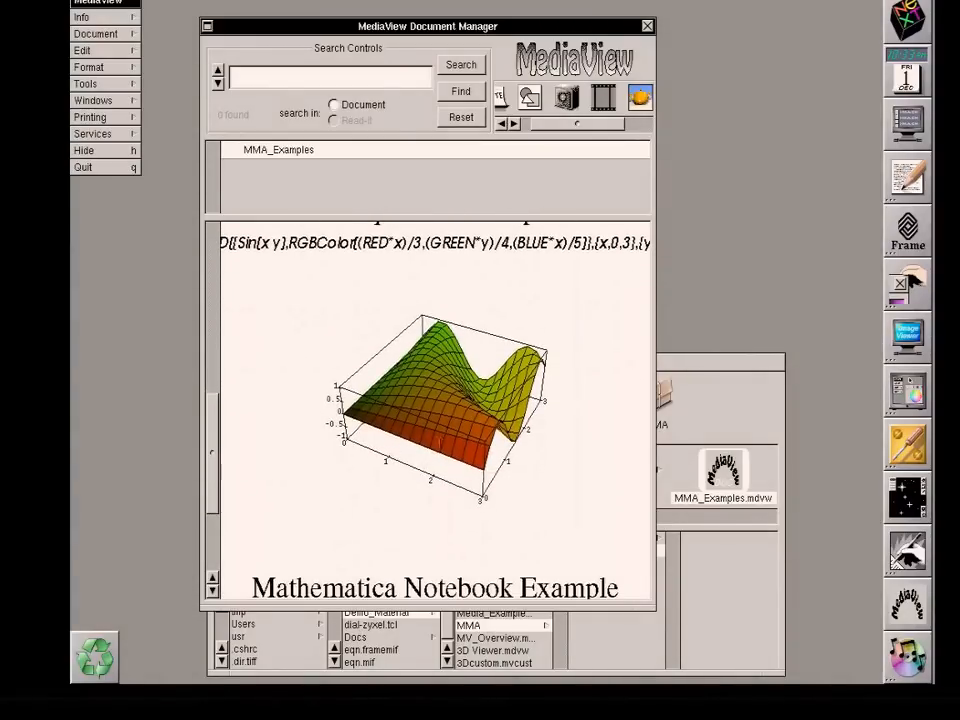